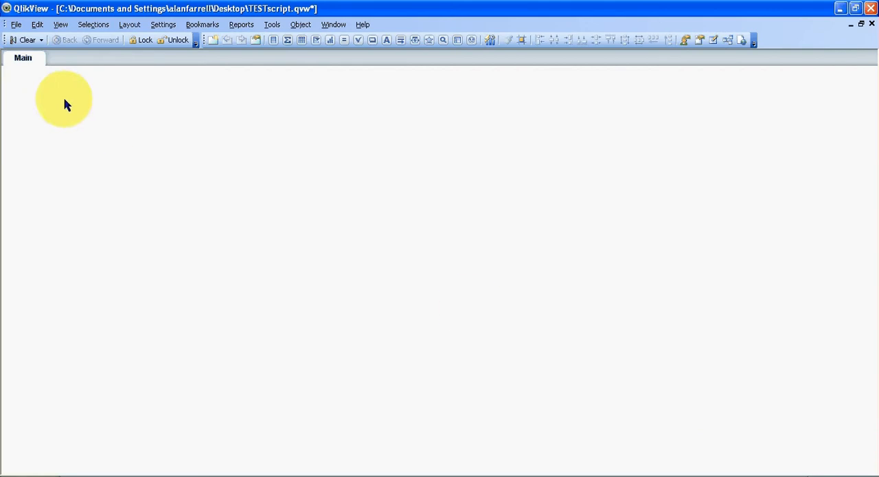
pyautogui.moveTo(69, 102)
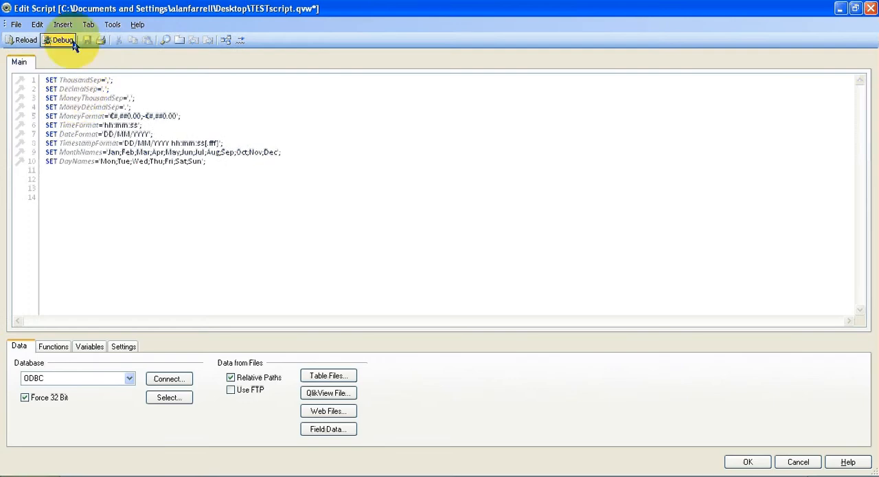
# Run the test load script via Debug so fields like Alpha, Dim1, Num and TransID load.
pyautogui.click(60, 24)
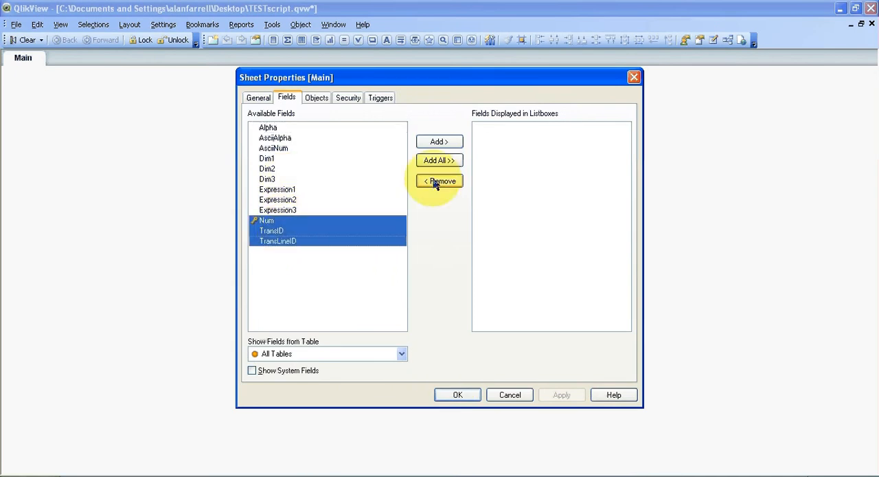
# Add Num, TransID and TransLineID list boxes to the Main sheet.
pyautogui.click(457, 394)
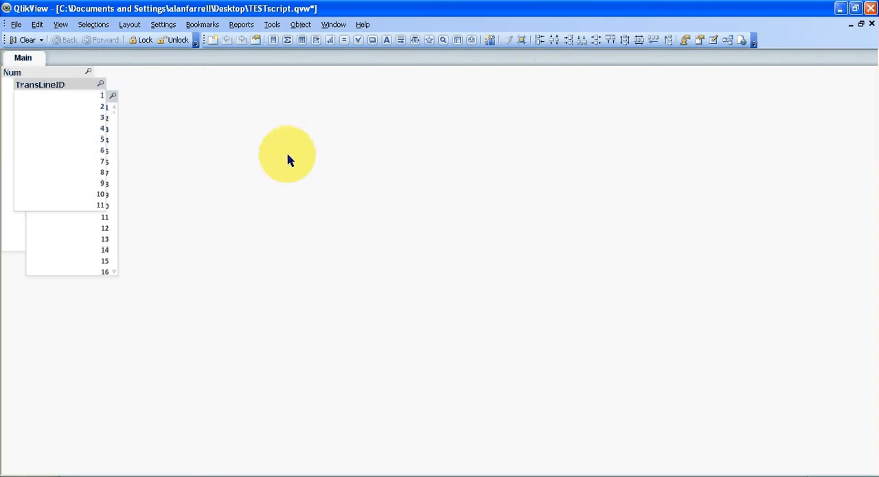
pyautogui.moveTo(653, 40)
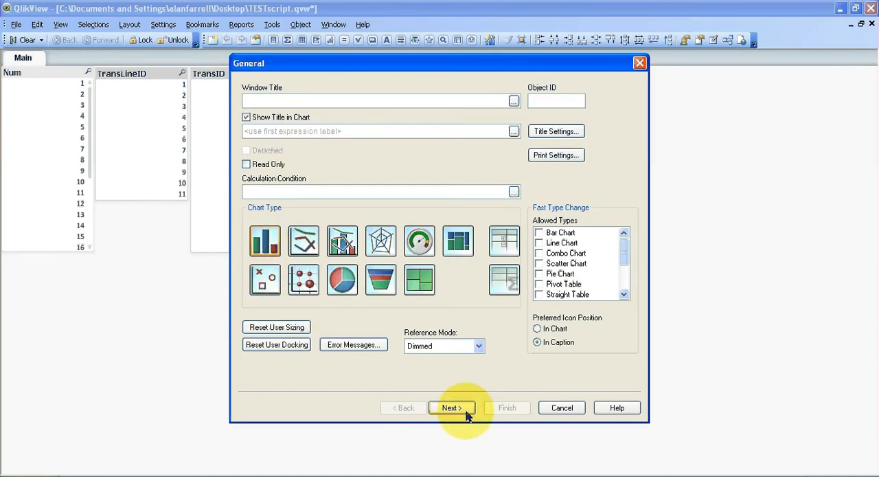
# Choose Bar Chart in the New Chart wizard and add Dim3 as its dimension.
pyautogui.click(452, 407)
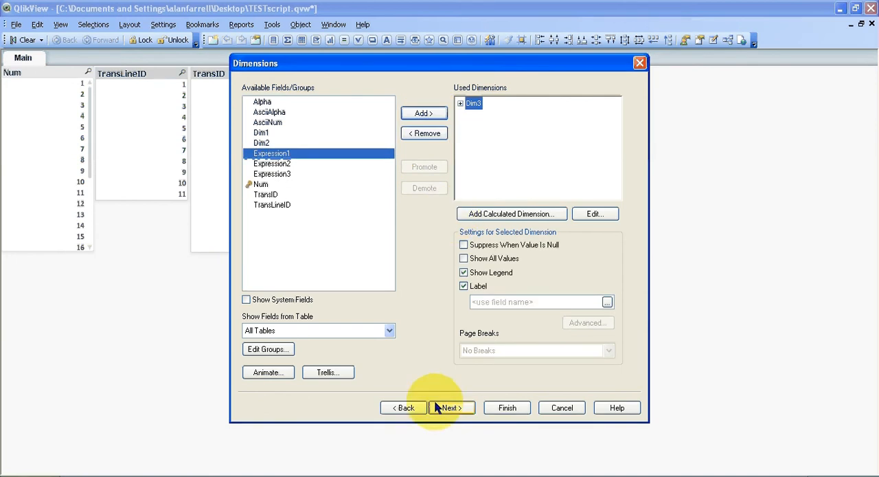
pyautogui.click(595, 214)
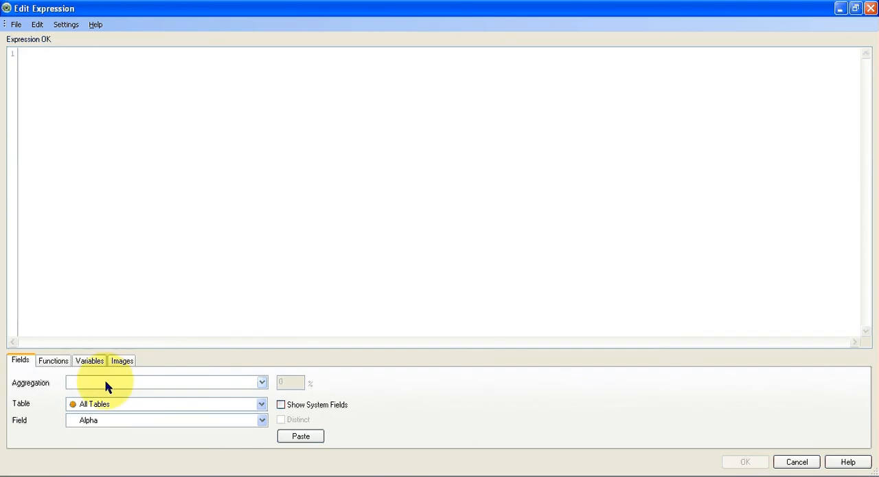
# Set the expression to Sum(Expression3) and finish the bar chart with bars X, Y, Z.
pyautogui.click(257, 420)
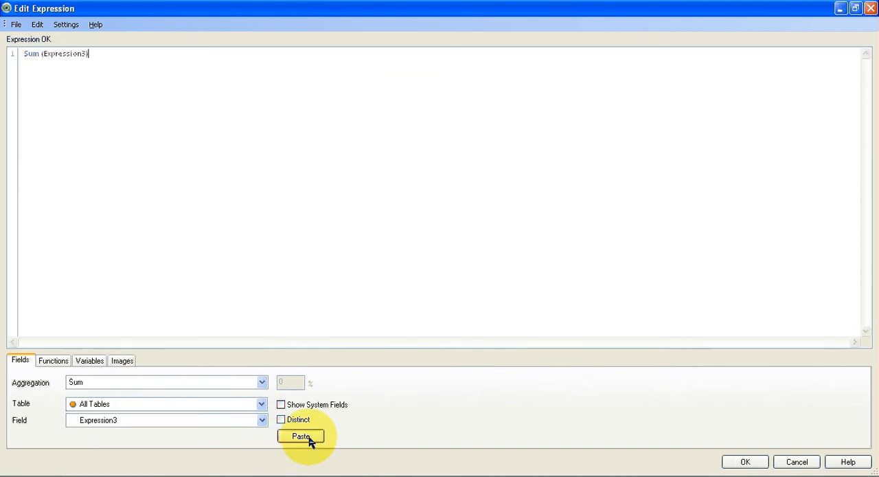
pyautogui.click(298, 436)
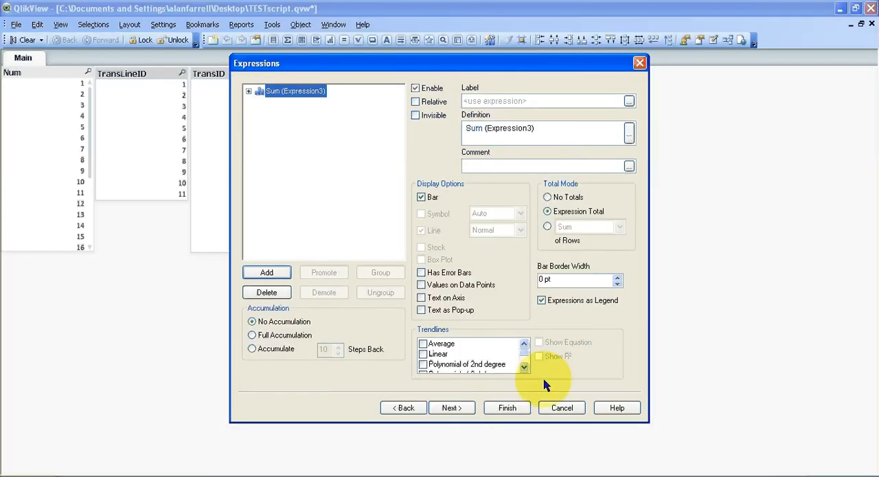
pyautogui.click(506, 407)
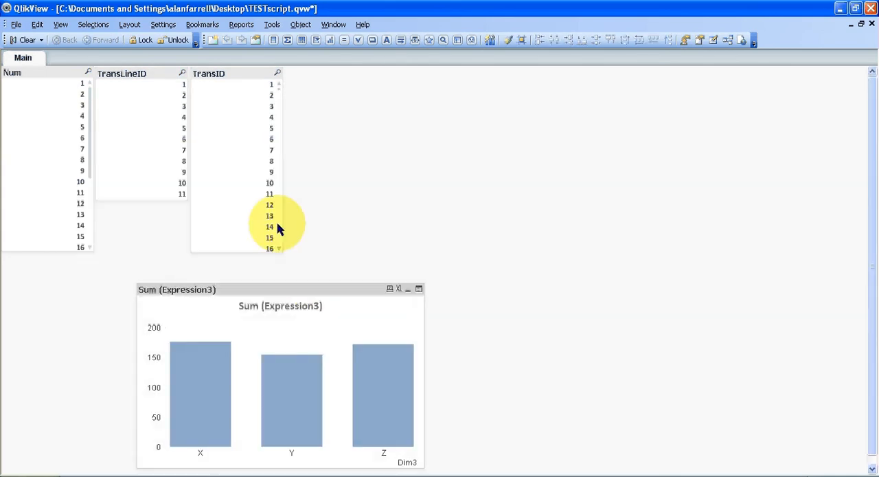
pyautogui.moveTo(213, 167)
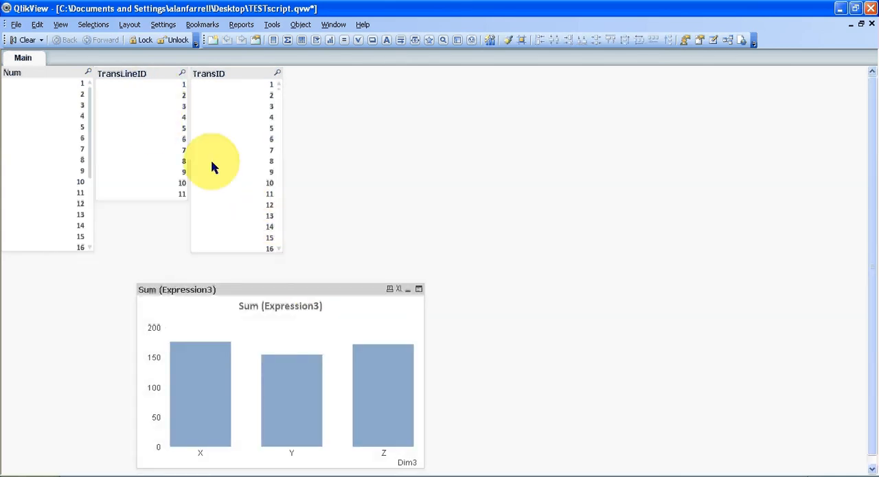
# Select TransID values 1 and 4 so the chart's X, Y and Z sums recalculate.
pyautogui.click(269, 84)
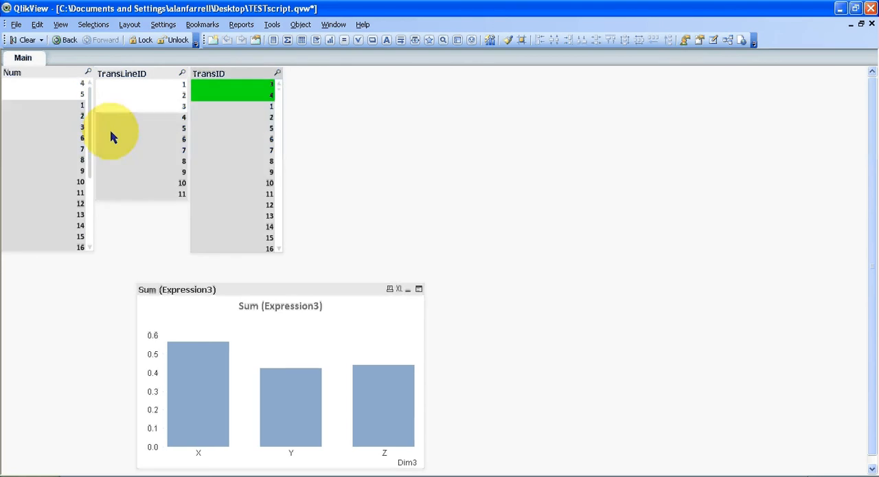